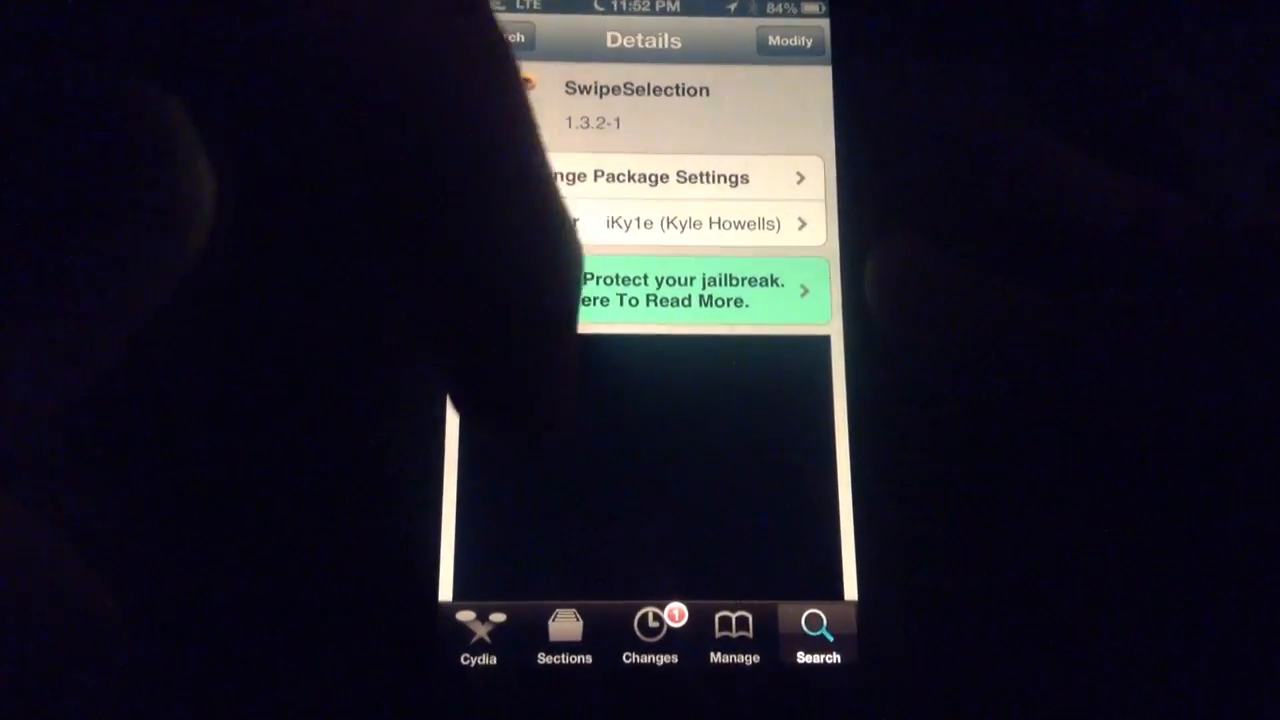
- Scroll the SwipeSelection Details page to its description noting iOS 4, 5 and 6 support, then leave to the home screen
scroll("down", 3)
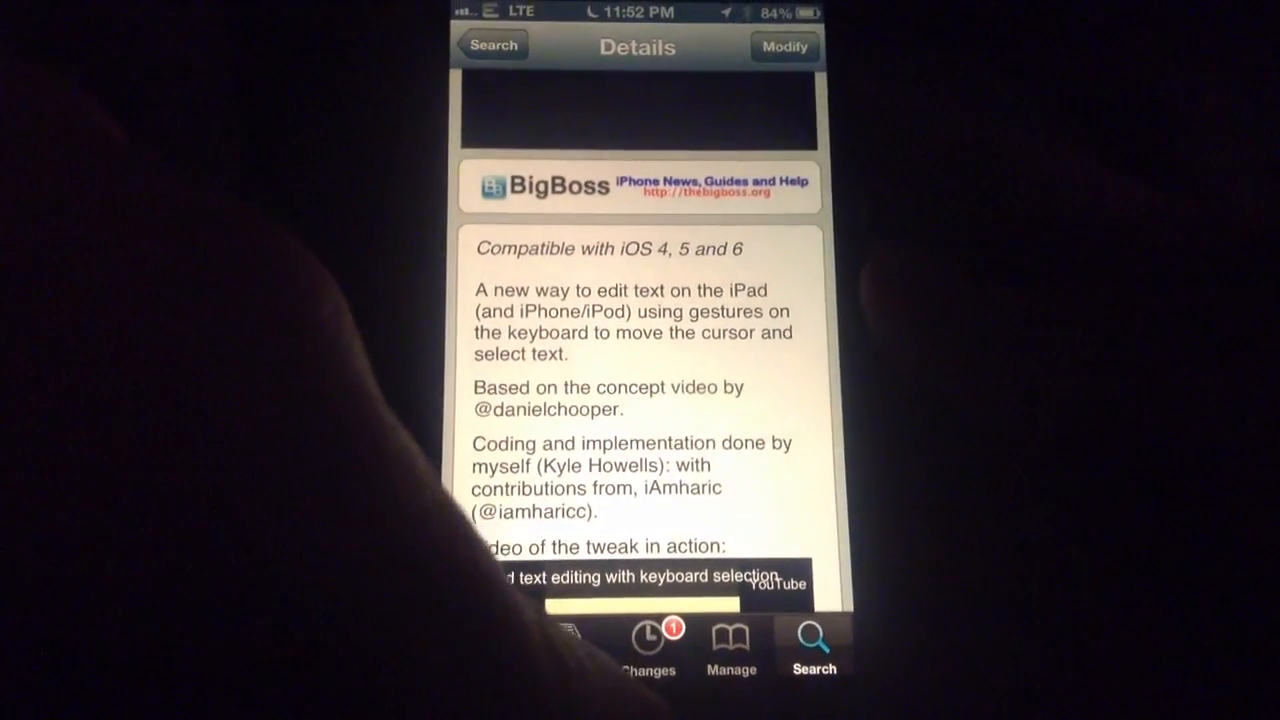
key("home")
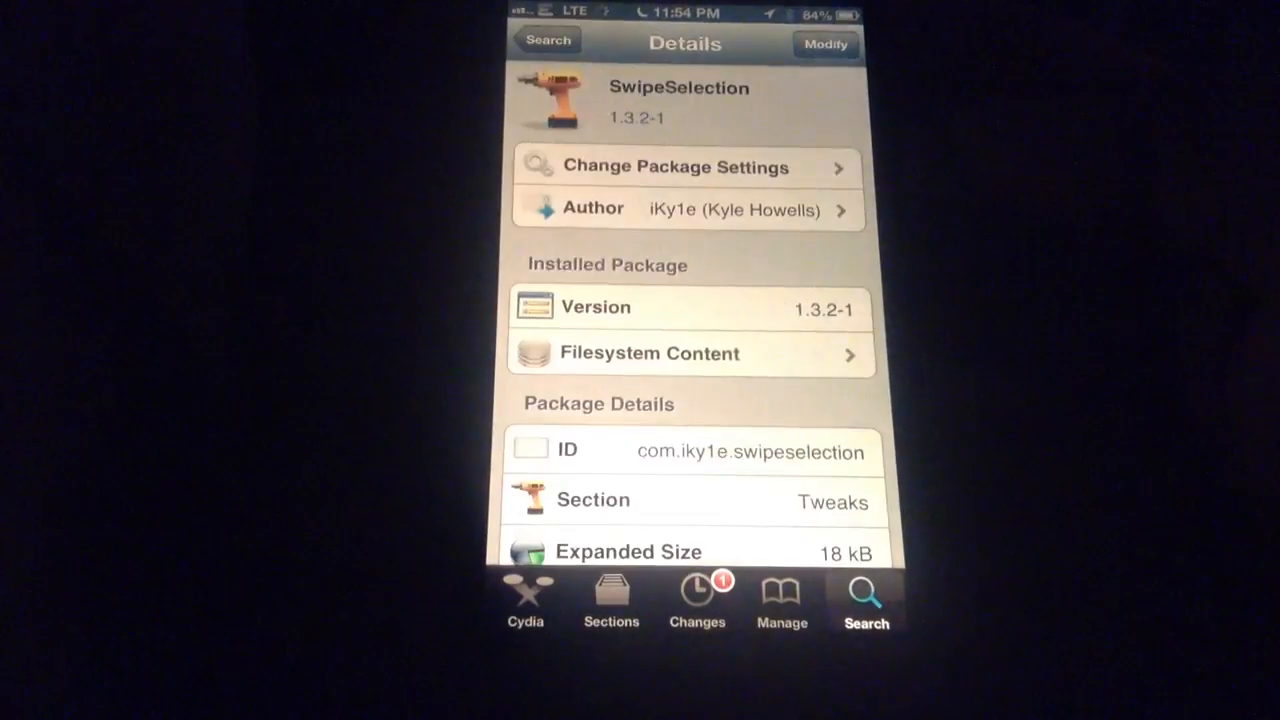
- Scroll past the video to the 'In this version' changelog and the Information section
scroll("down", 3)
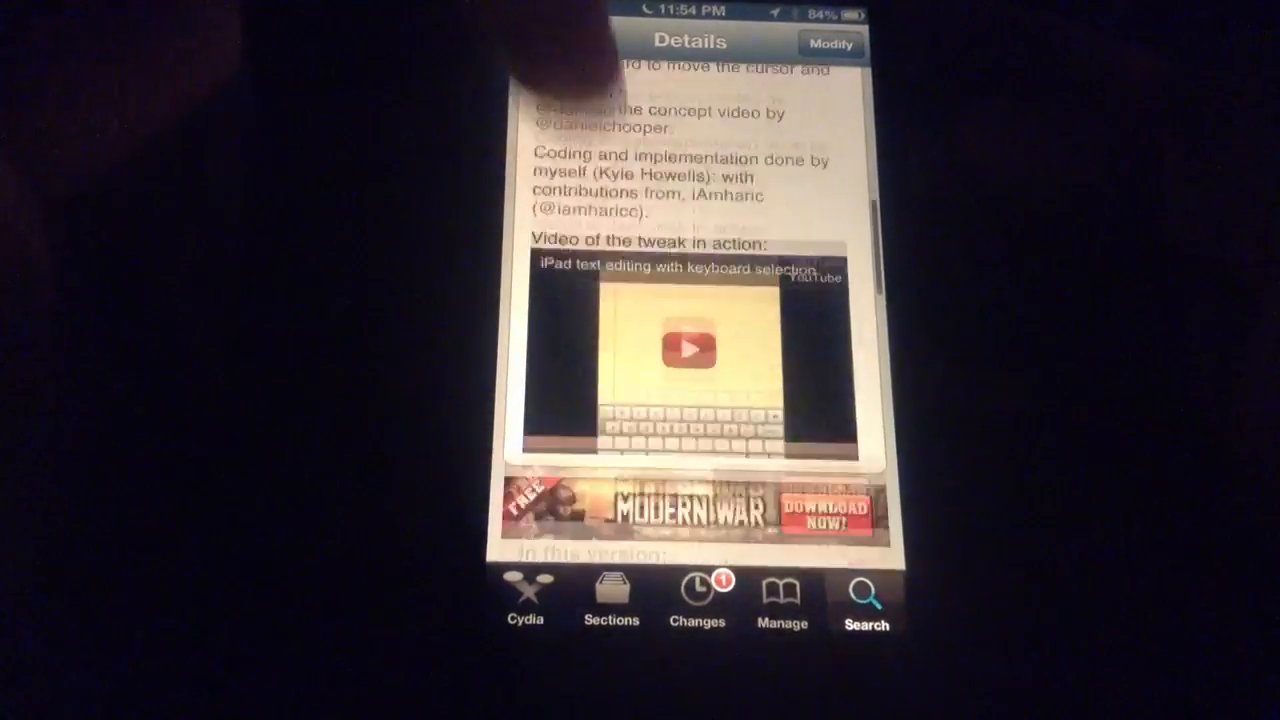
scroll("down", 3)
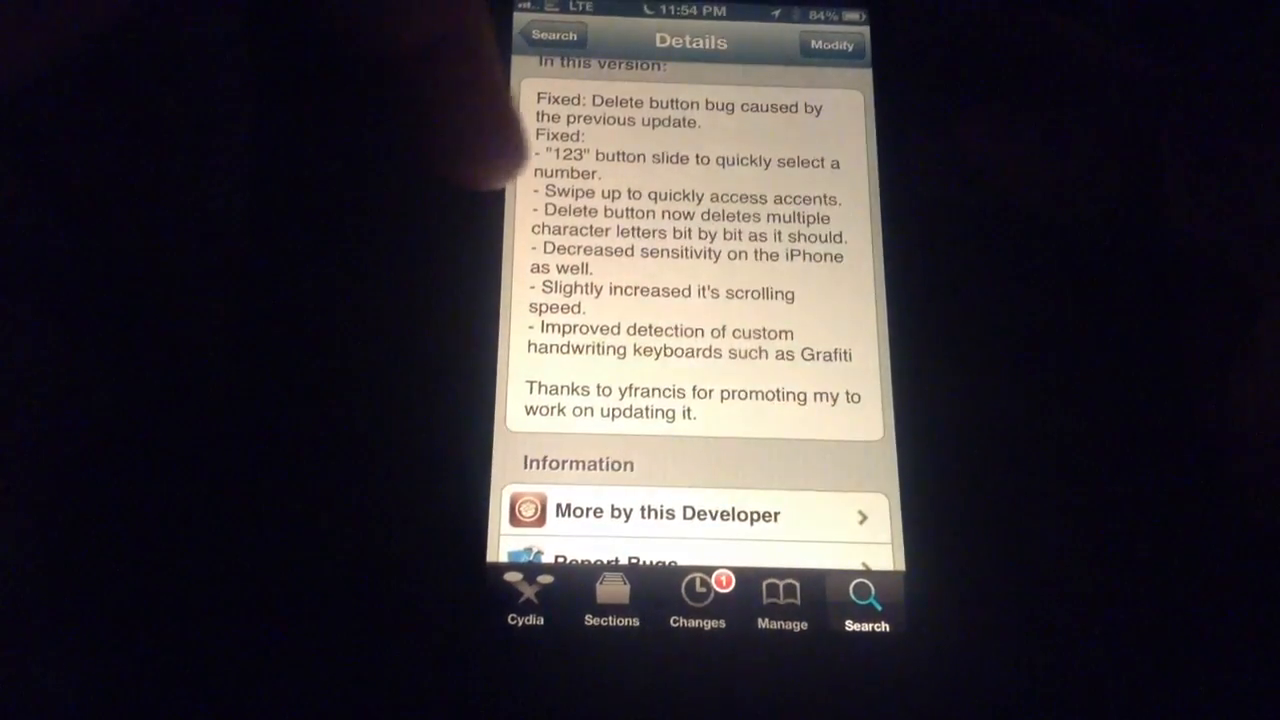